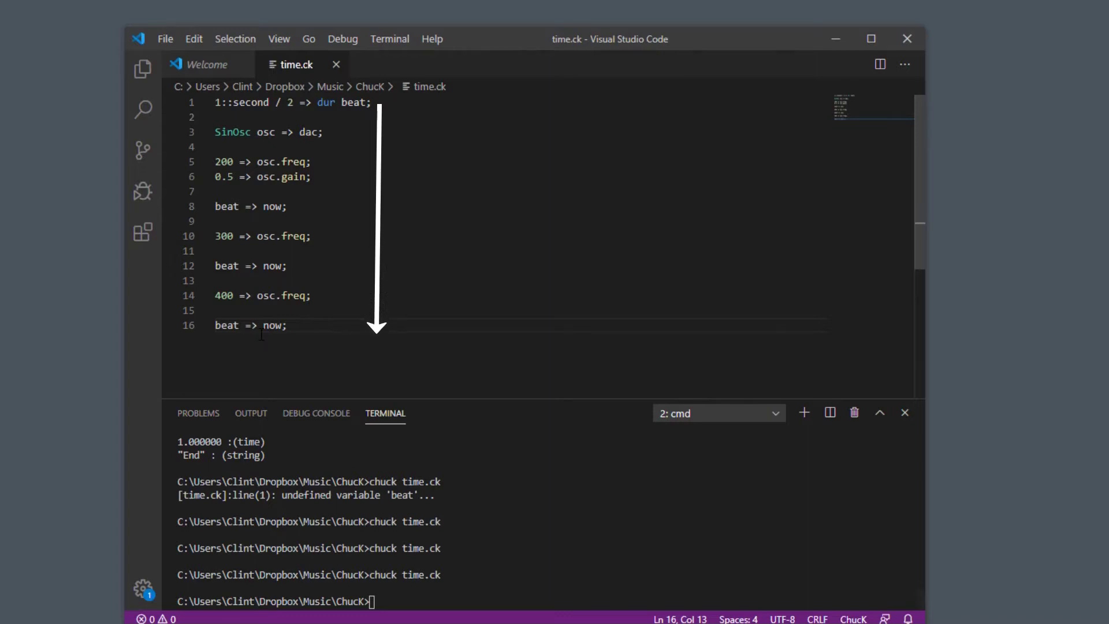
Open the command palette to create the new counter.ck file
key("F1")
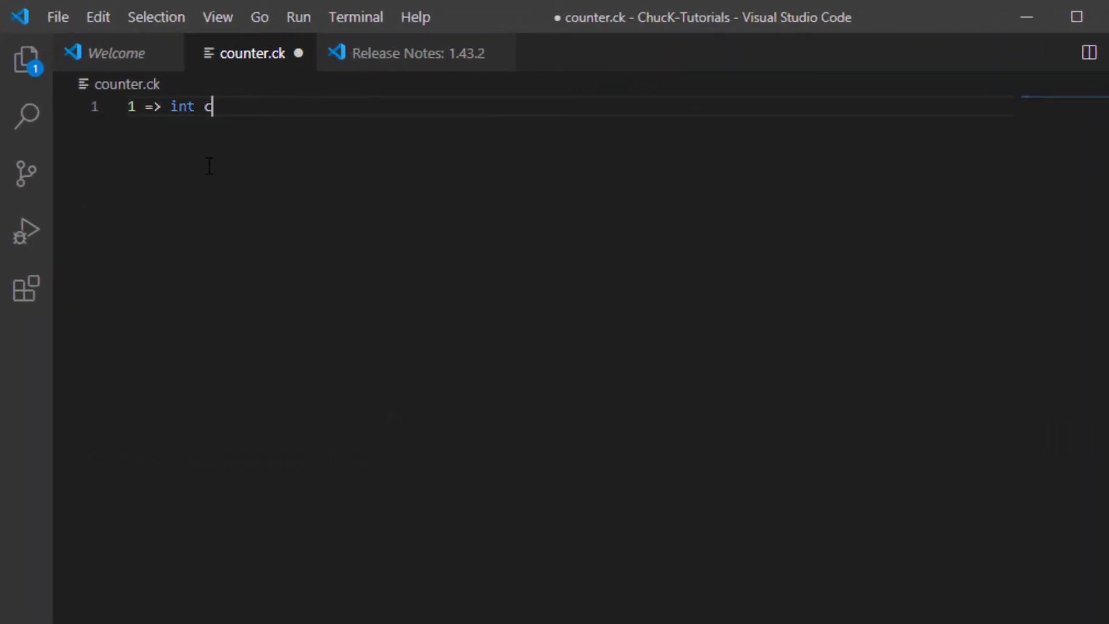
Finish '1 => int counter;' and write the while(counter <= 10) loop header
type("ounter")
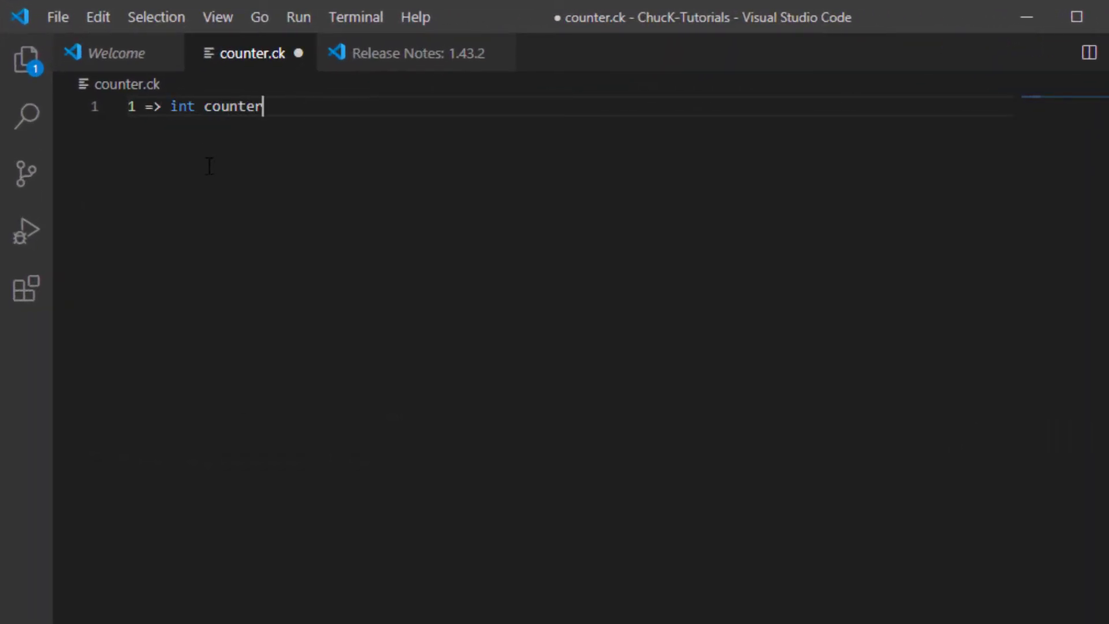
type(";")
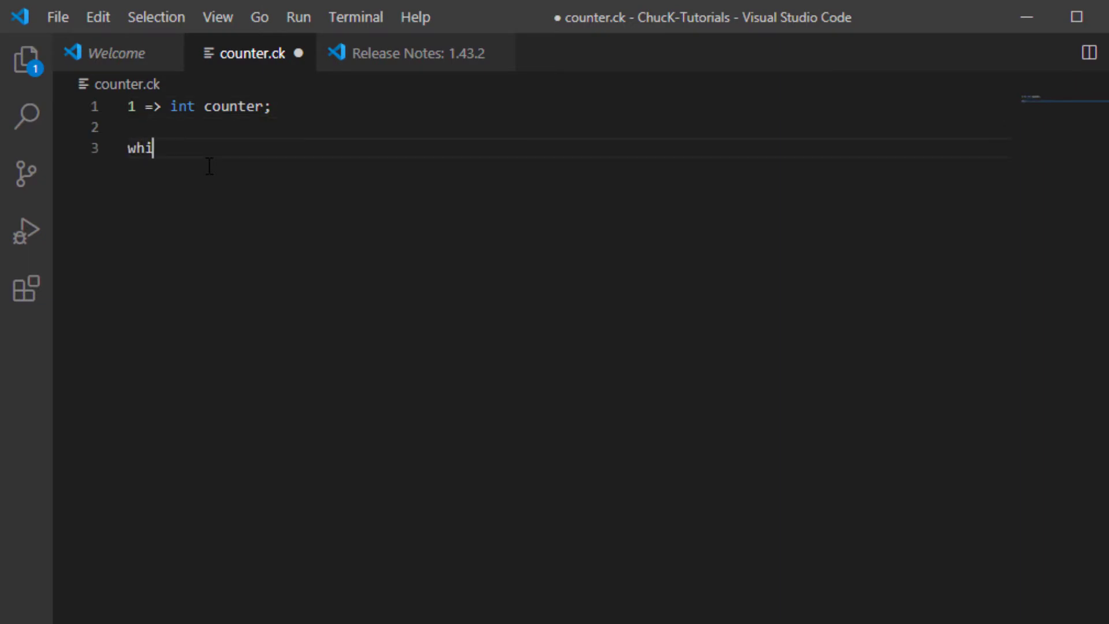
type("le(c")
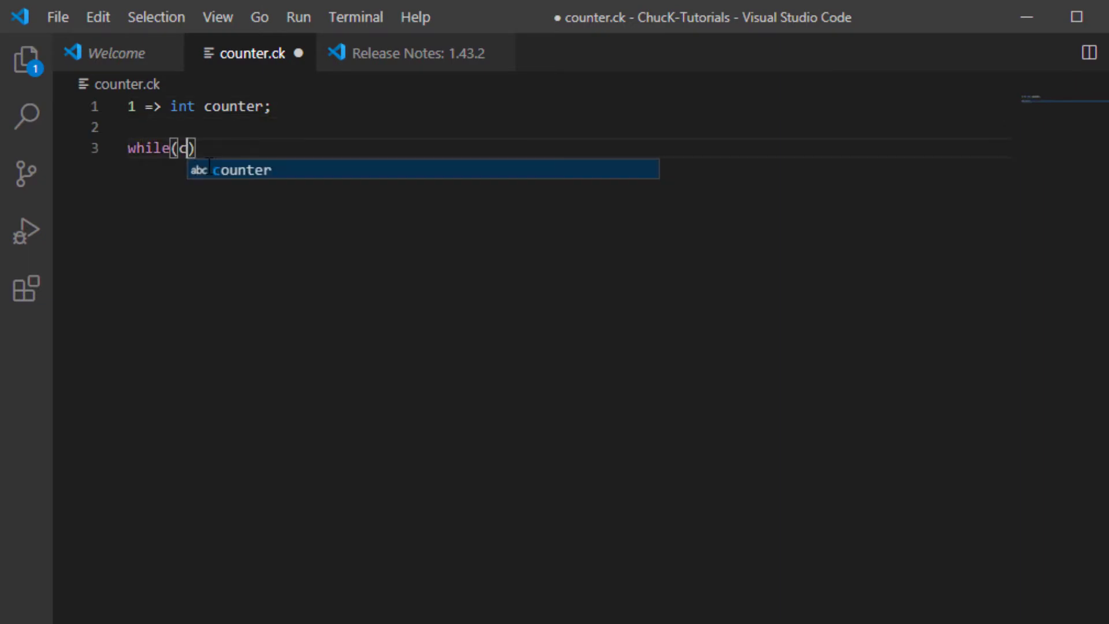
type("ounter <=")
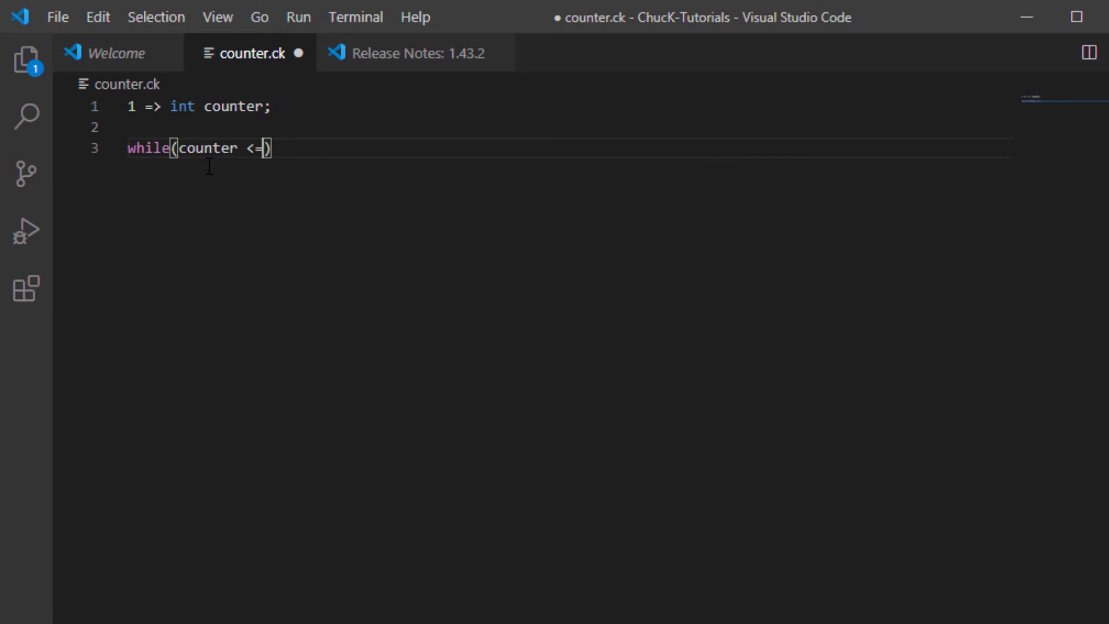
type("10")
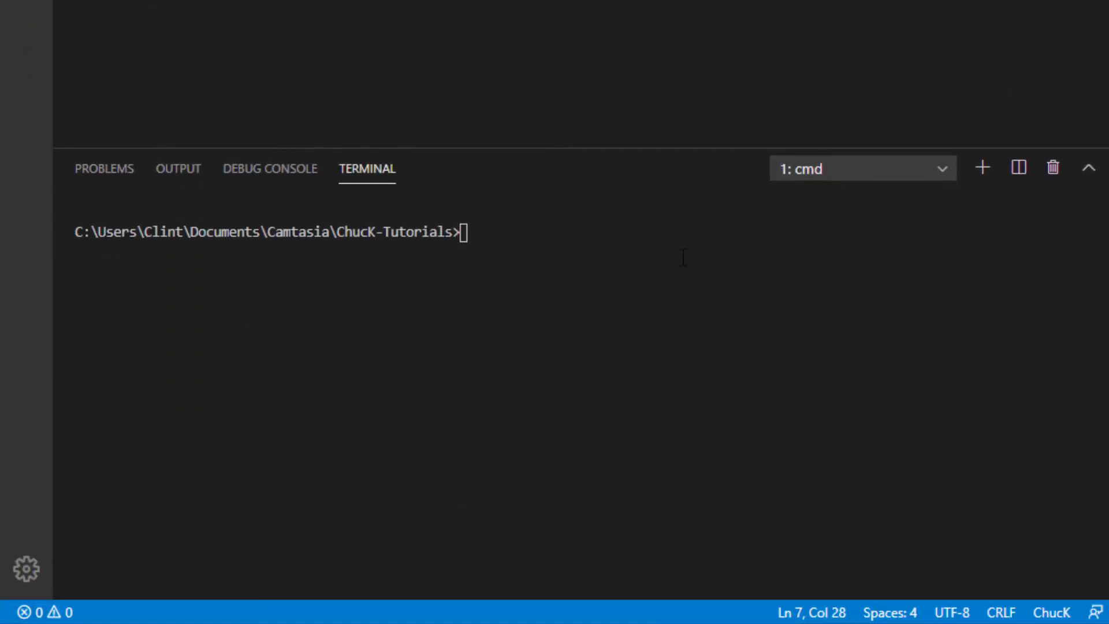
Run 'chuck counter.ck' in the terminal
type("chuck")
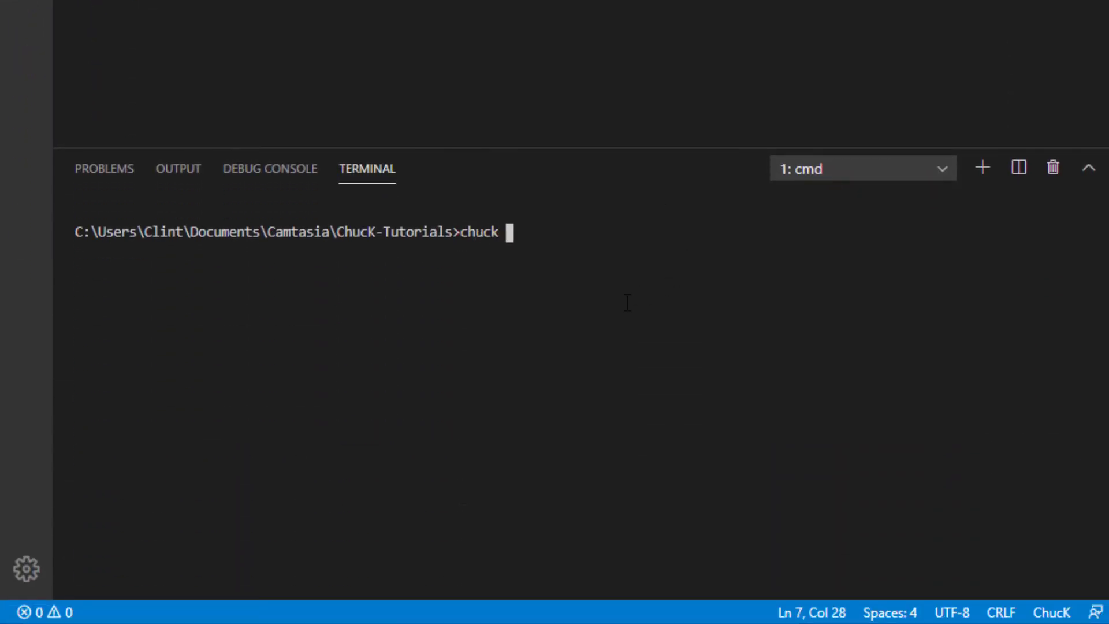
type("counter.ck")
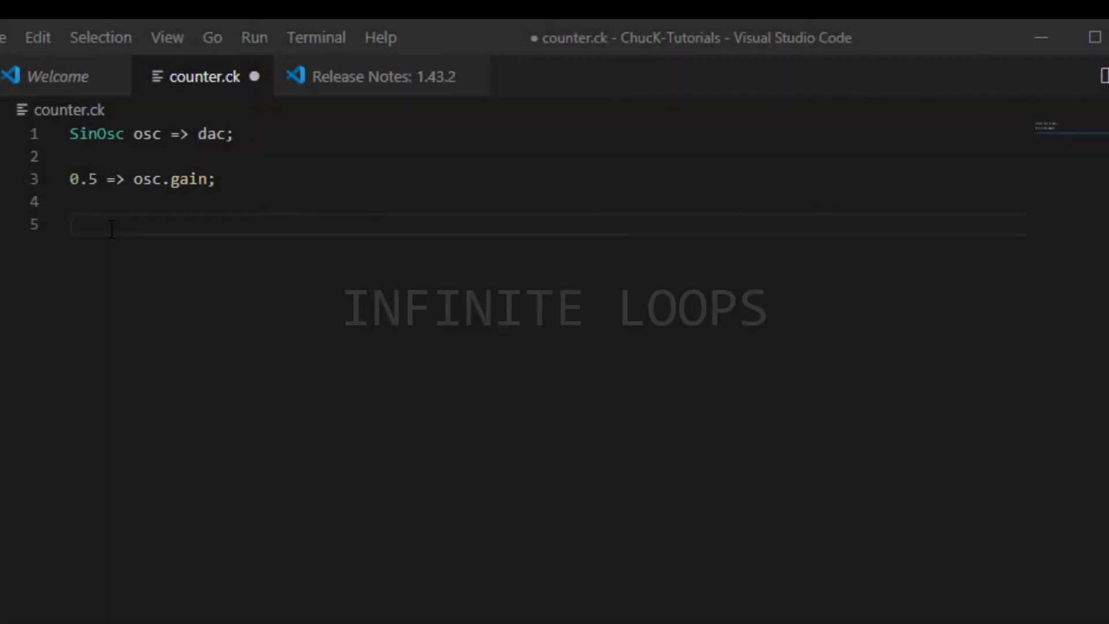
Write a while(true) loop that sets osc.freq to 440 and then 0
type("while")
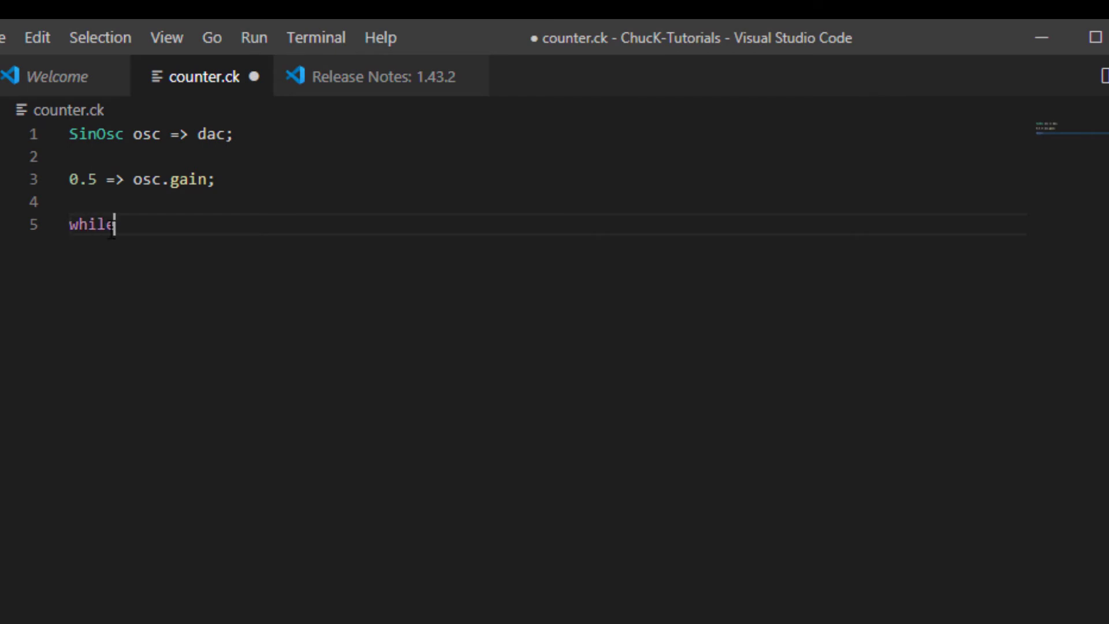
type("(true)")
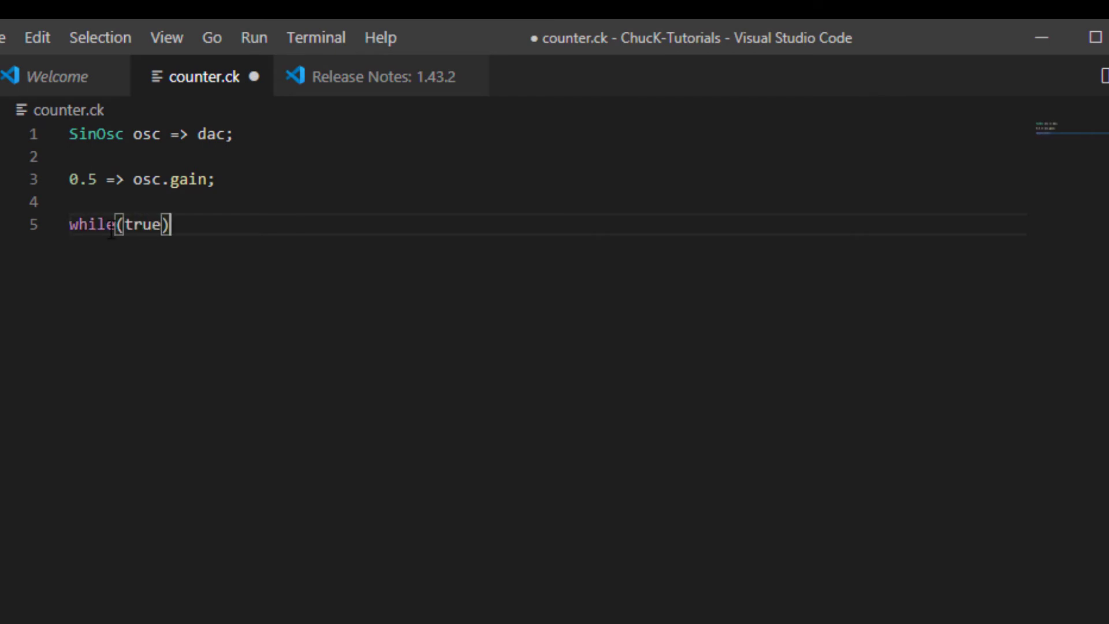
type("{")
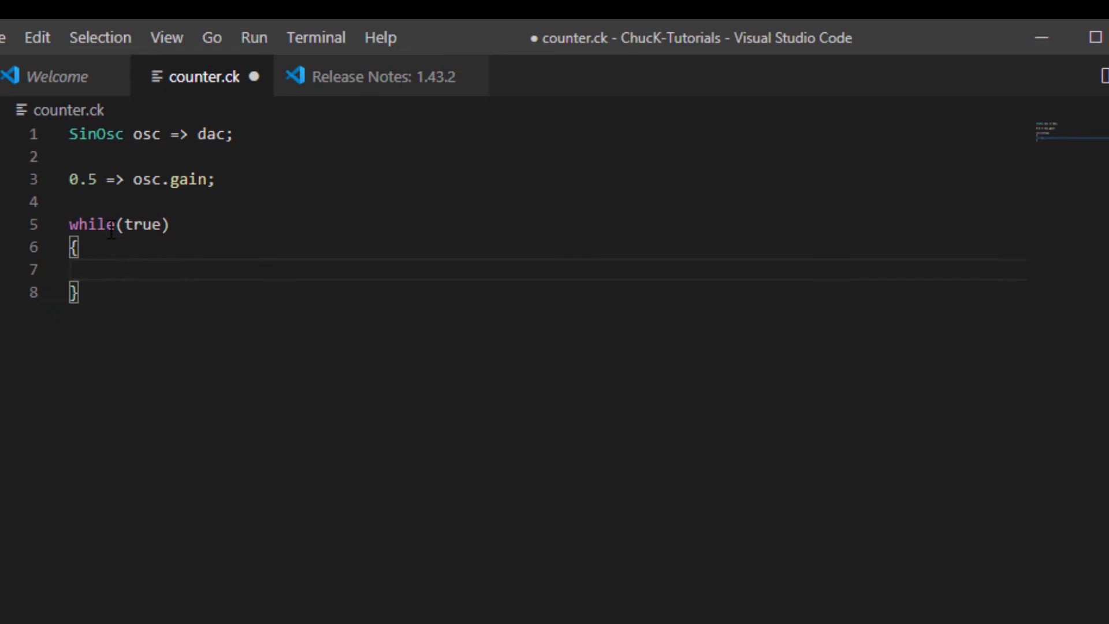
type("440 => osc.freq;")
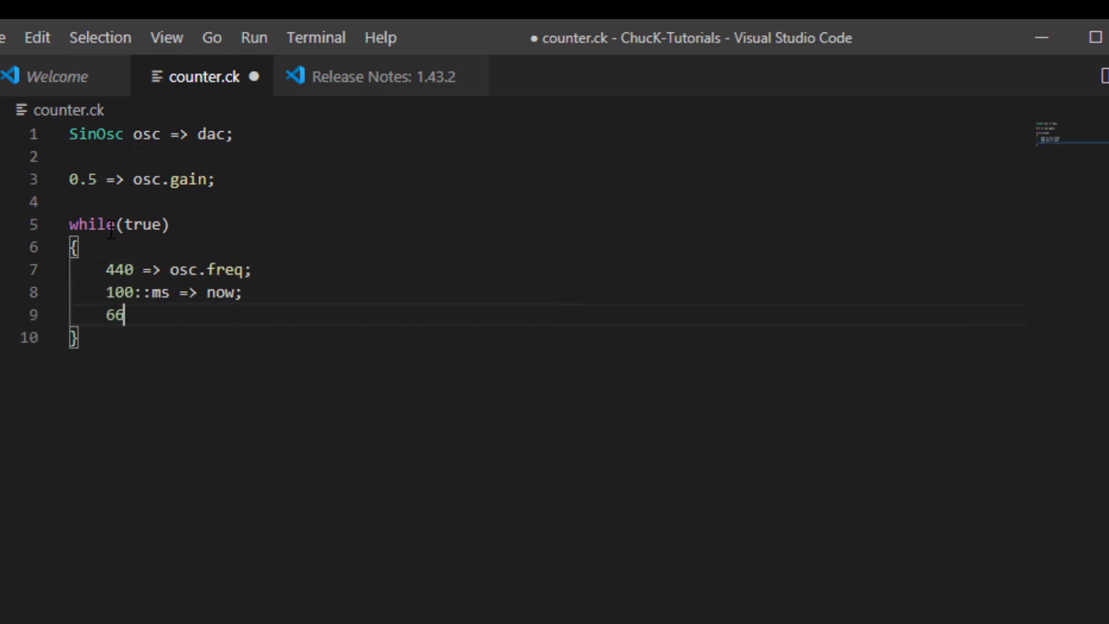
type("0 => osc.freq;")
left_click(546, 134)
type("for")
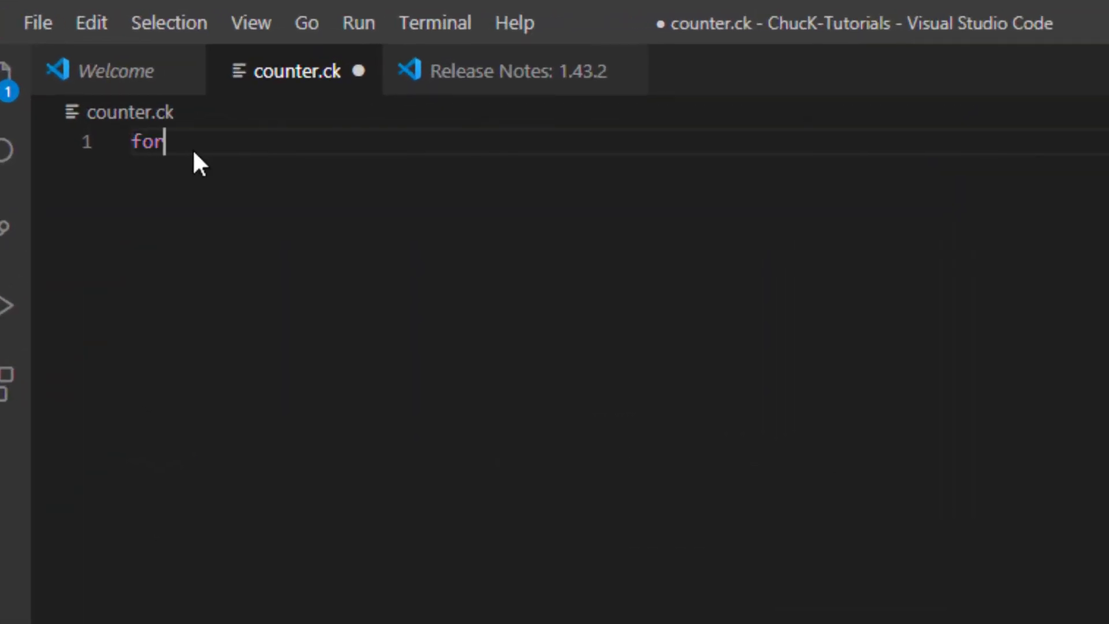
Write for(1 => int i; i <= 10; i++) printing <<< i >>>, plus an ms wait line
type("()")
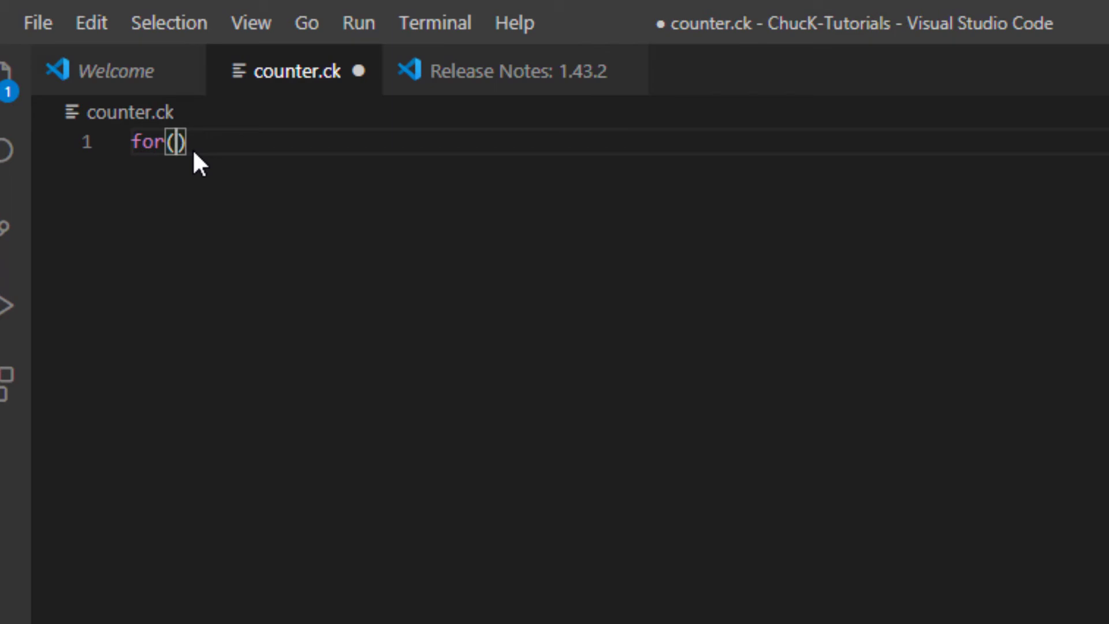
type("1 =>")
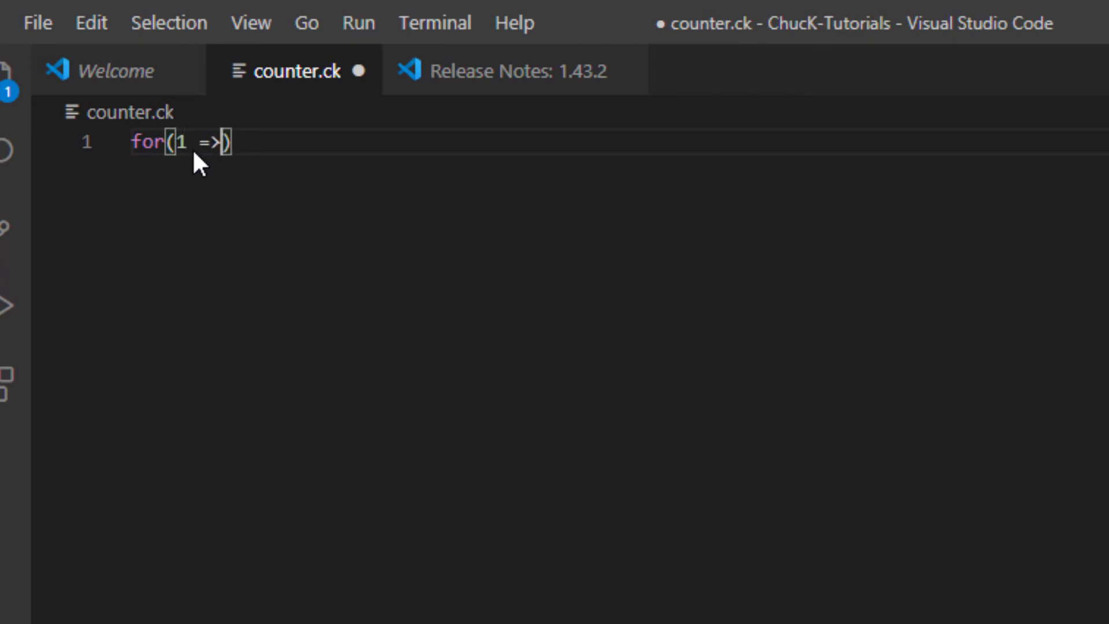
type("int i;")
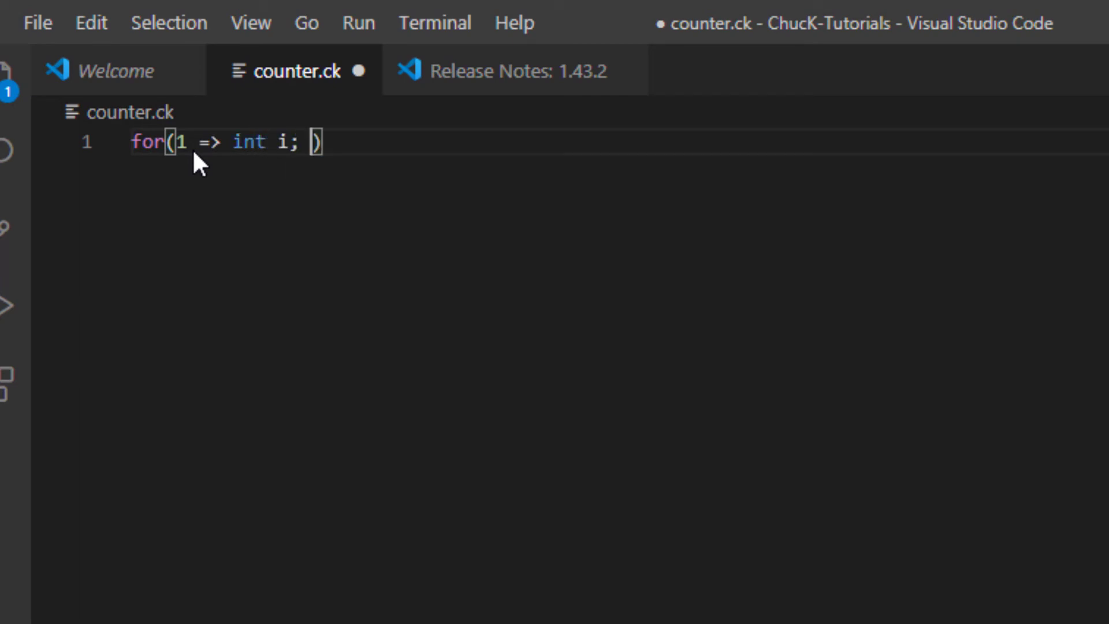
type("i <= 10")
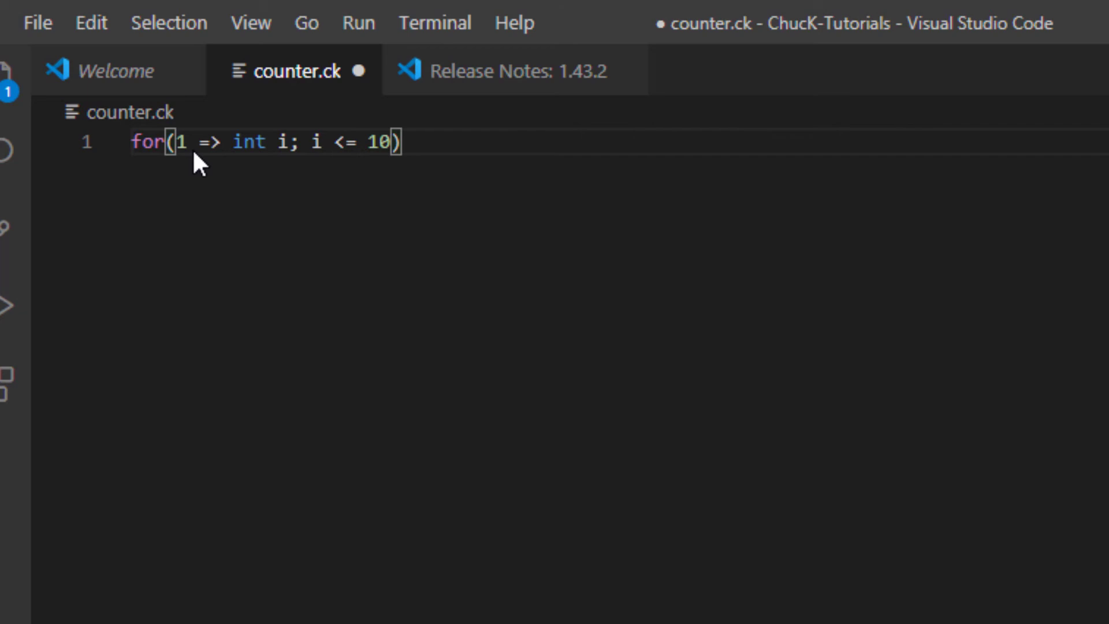
type("; i++)")
type("<<<")
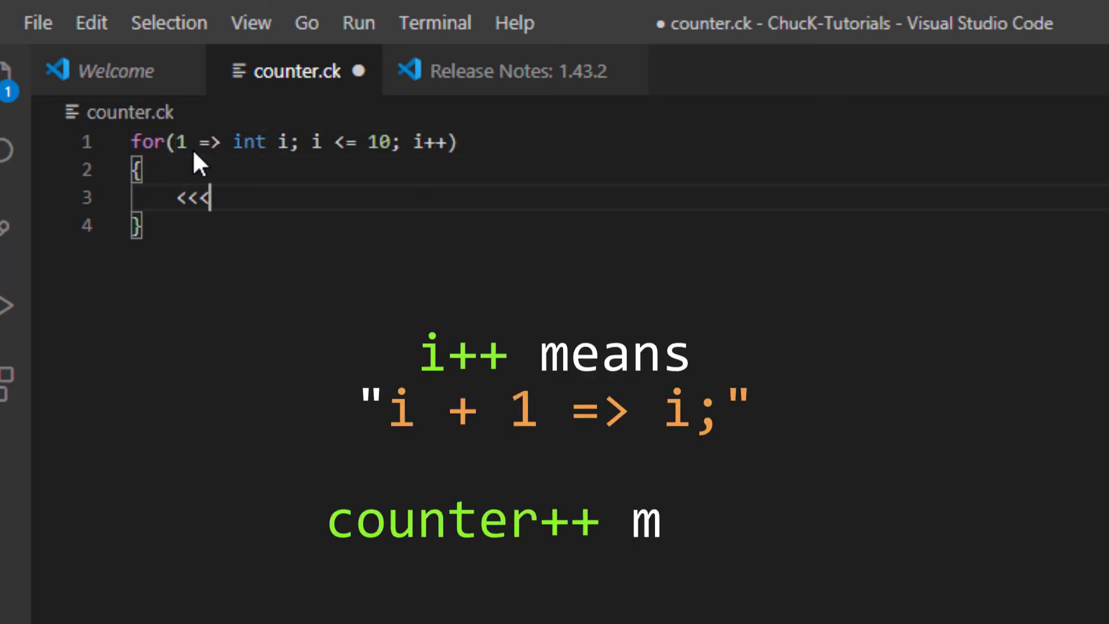
type("i")
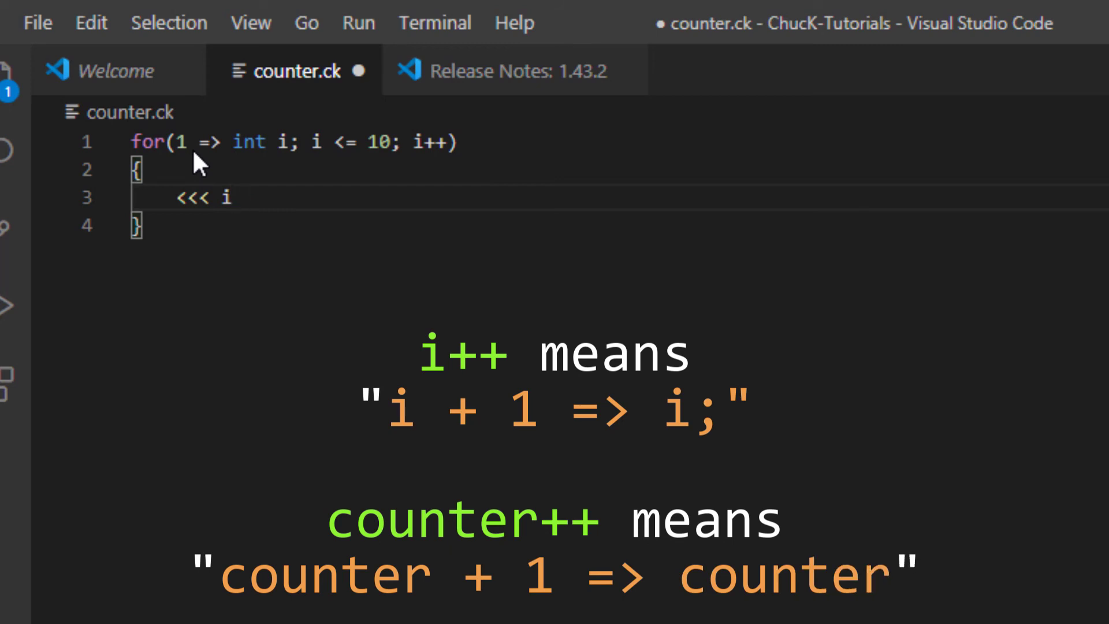
type(">>>;")
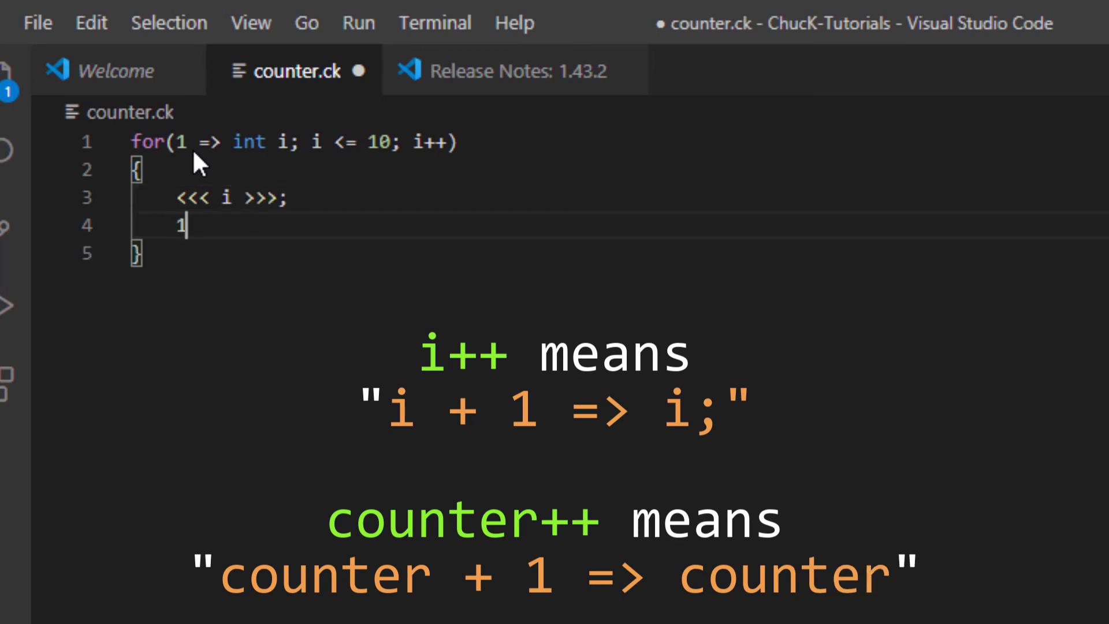
type("00::ms => now;")
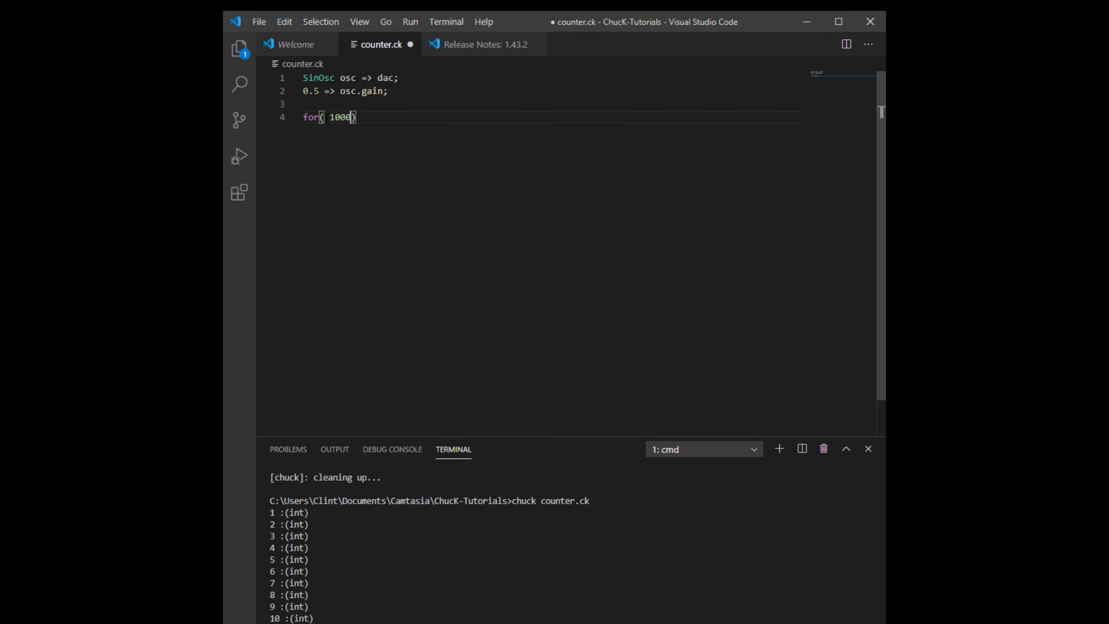
Fill the countdown loop: i > 0, i => osc.freq, print i, and 2::ms => now
type("=> int i; i > 0; i--")
type("{")
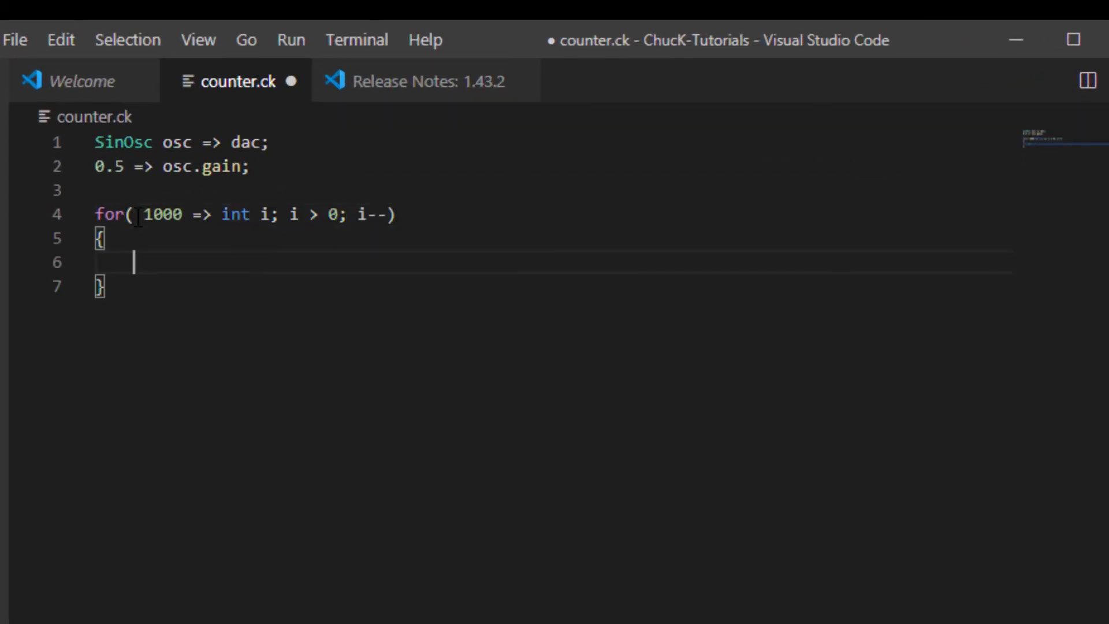
type("i =>")
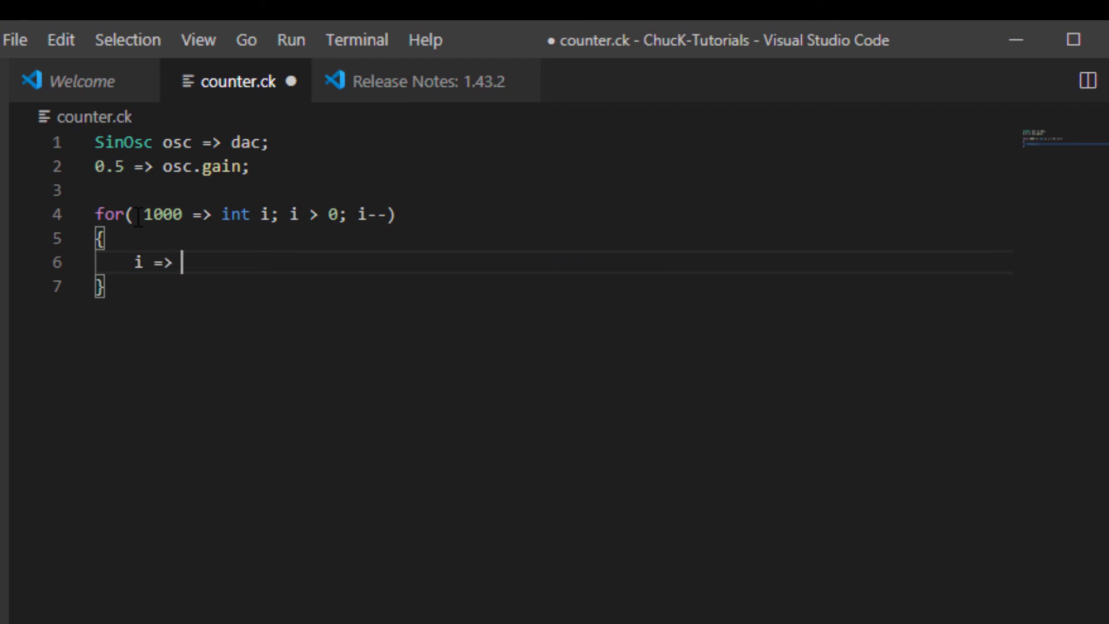
type("osc.freq;")
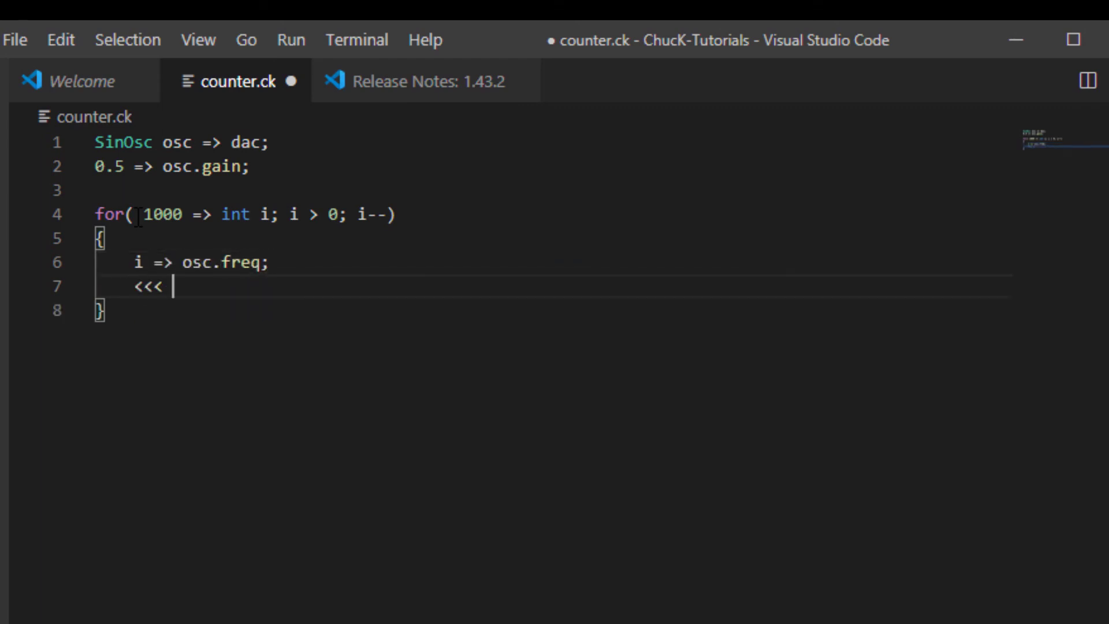
type("i >>>;")
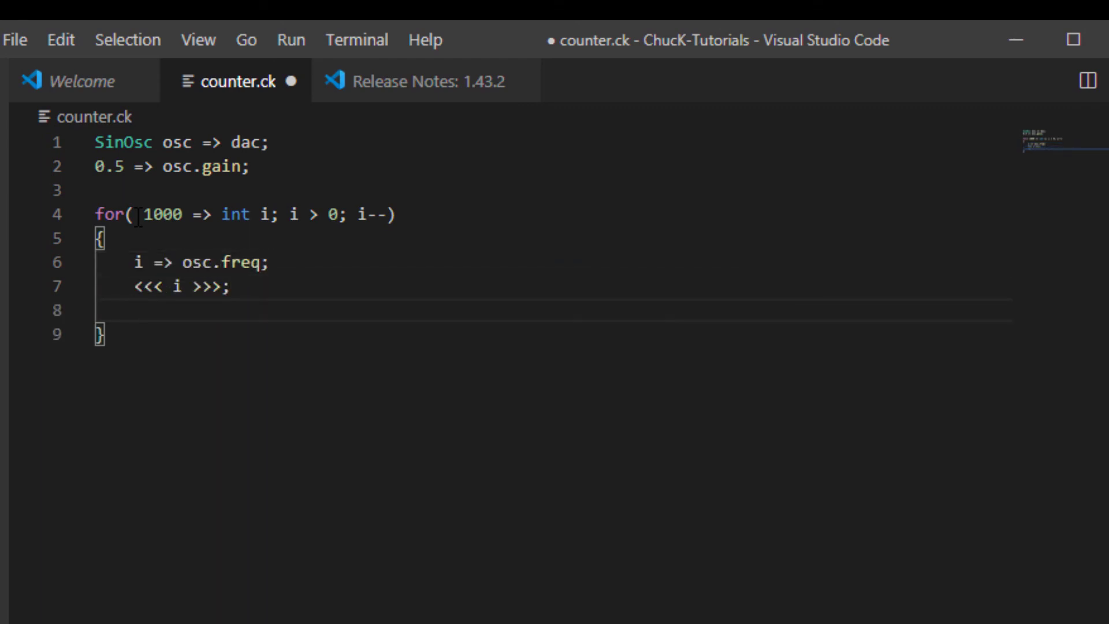
type("2::ms => now;")
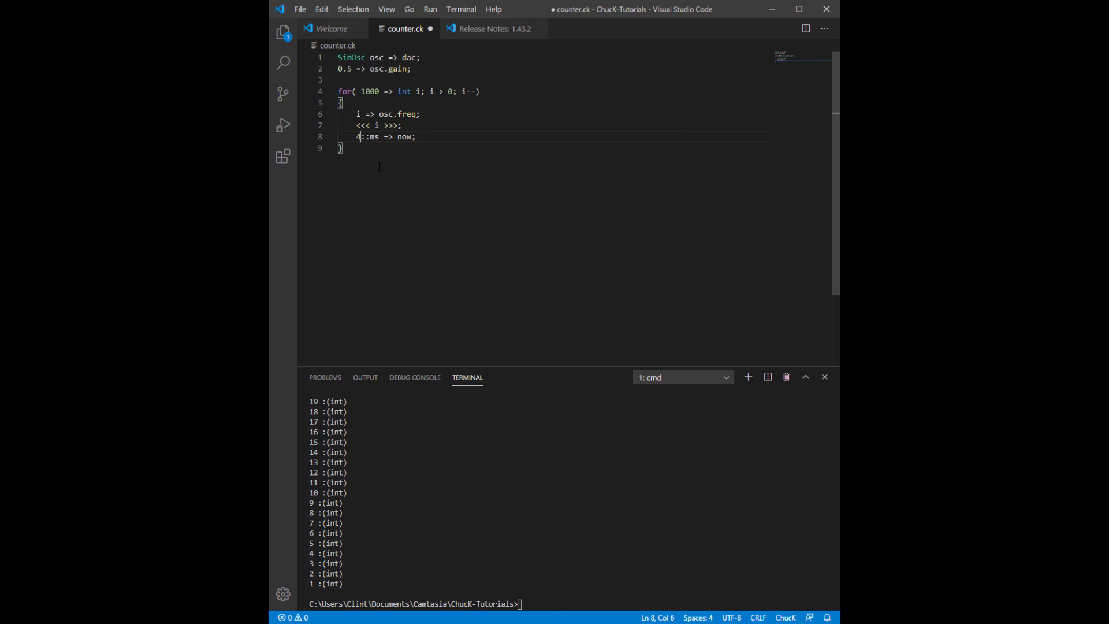
Rerun 'chuck counter.ck' in the terminal to print the descending frequencies
type("chuck counter.ck")
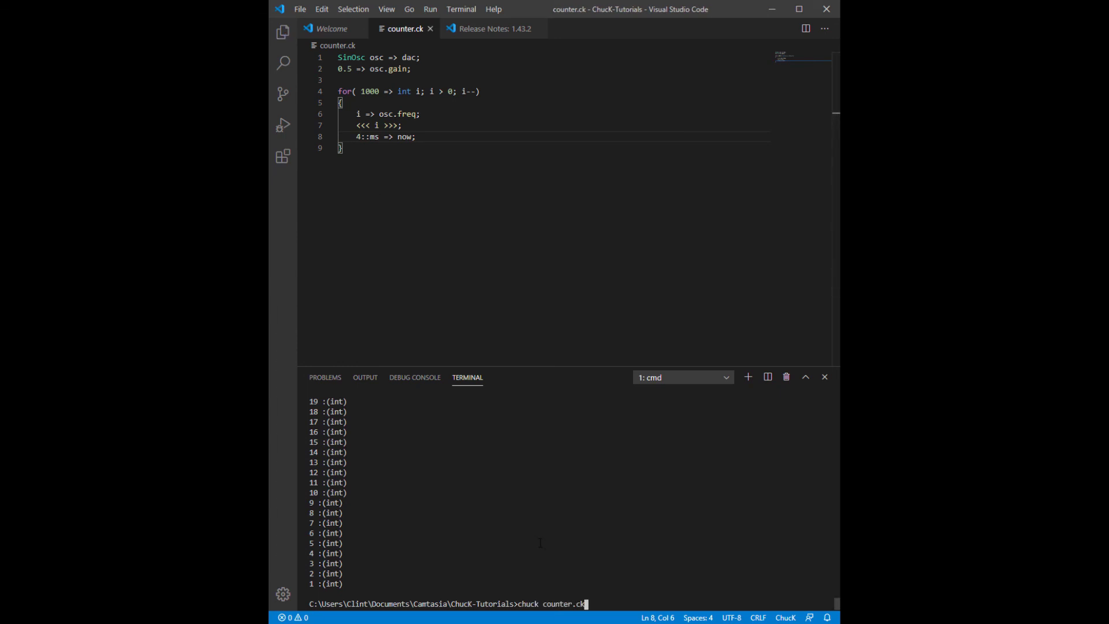
key("enter")
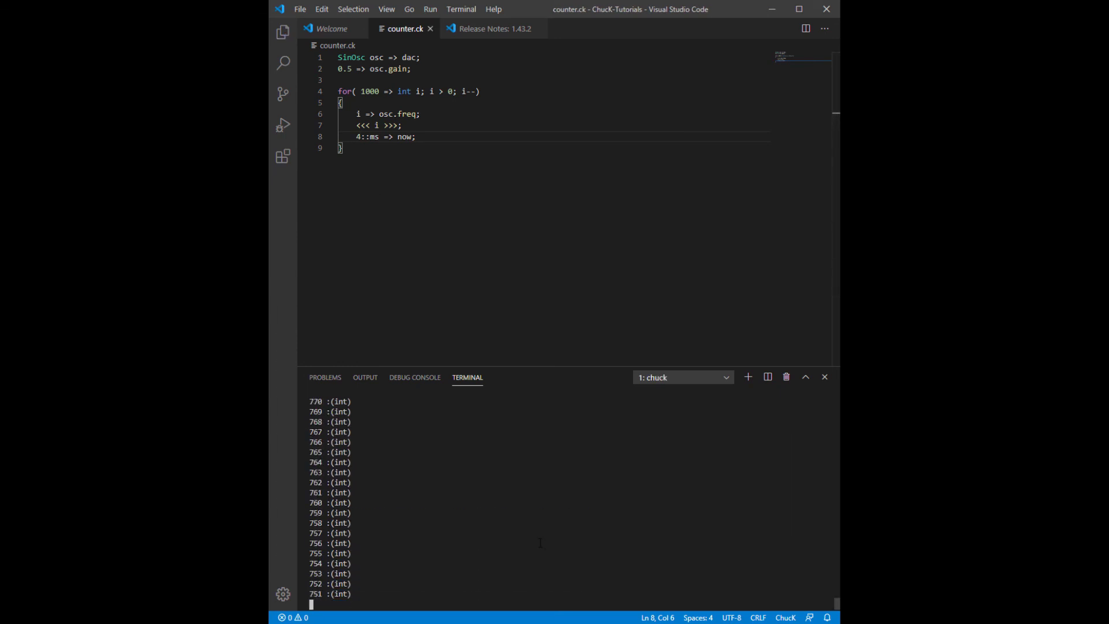